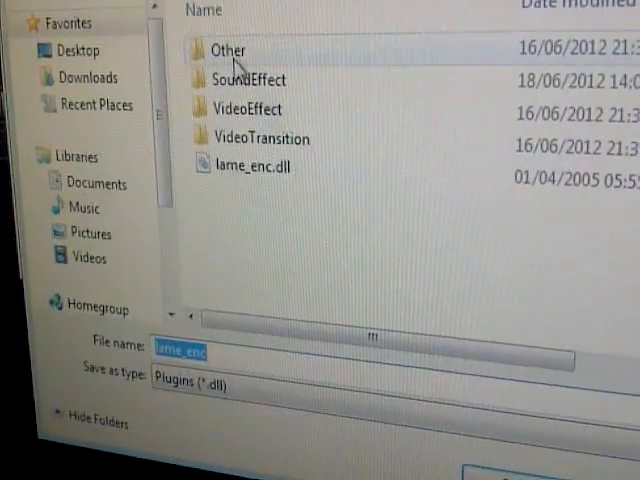
- Choose lame_enc.dll in the Plugins folder as the file name to save
click(270, 221)
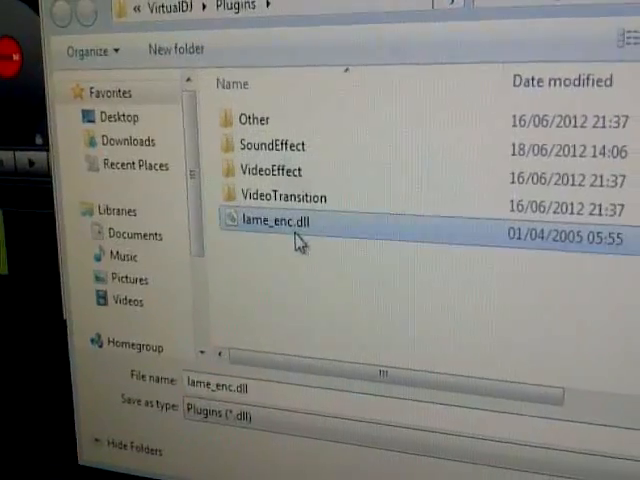